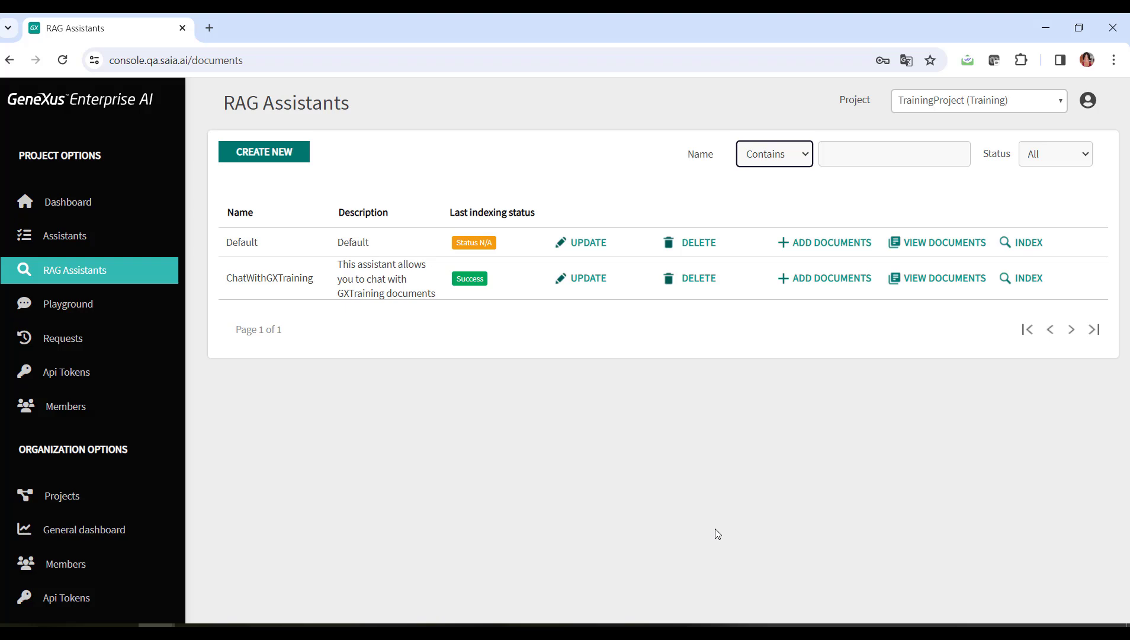
# - Open ChatWithGXTraining's settings via UPDATE, review General Information, then move to its Prompt settings
pyautogui.click(241, 241)
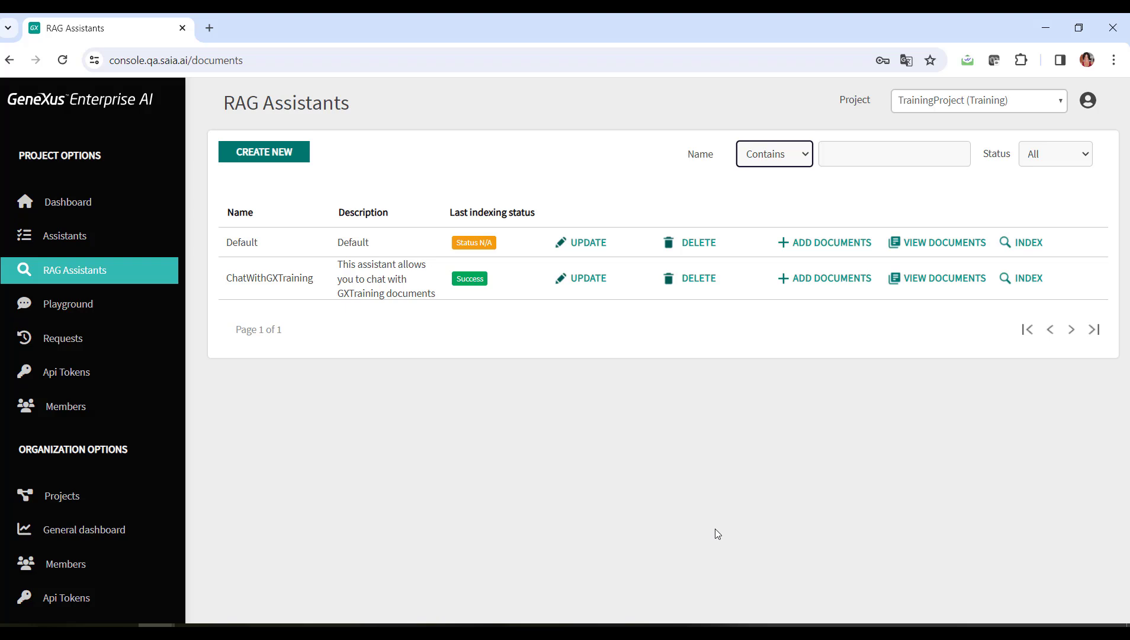
pyautogui.moveTo(562, 347)
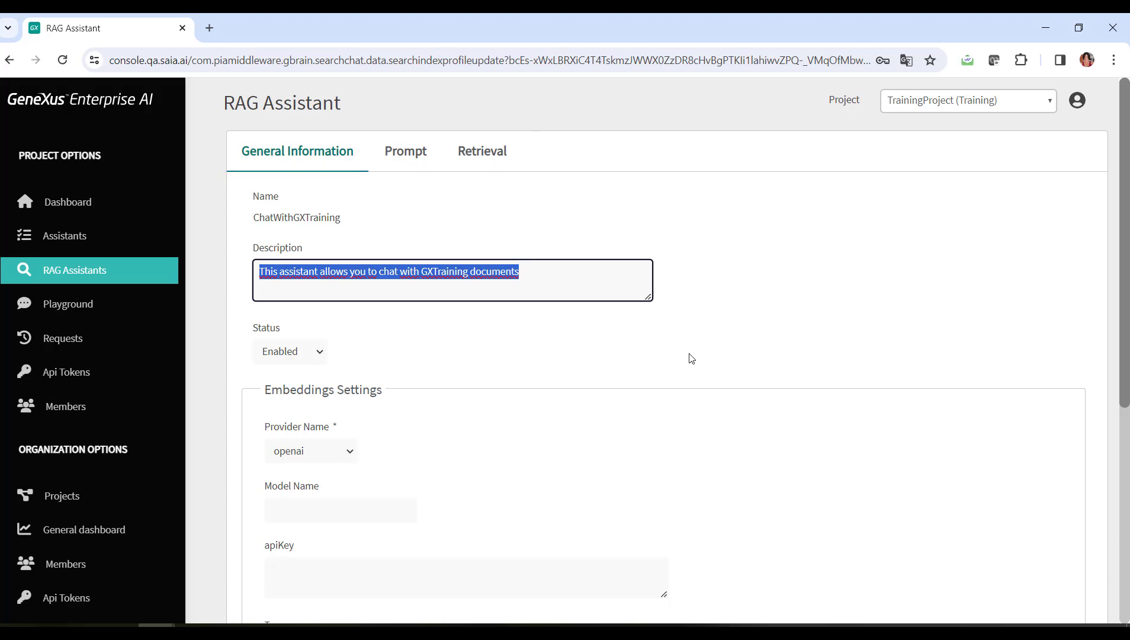
pyautogui.moveTo(719, 371)
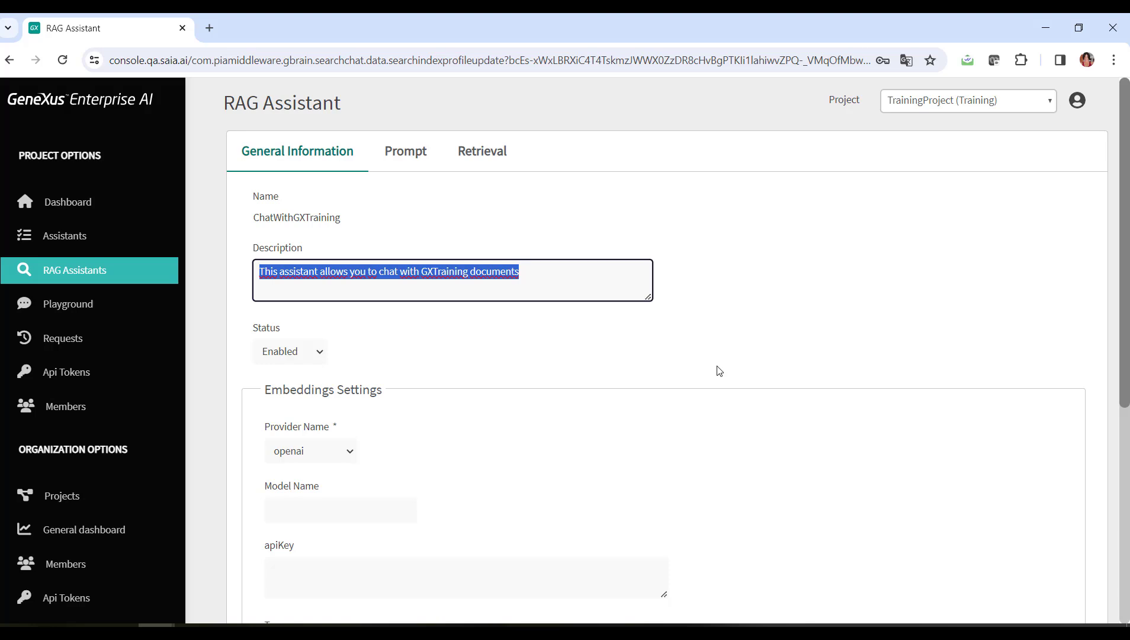
pyautogui.moveTo(576, 351)
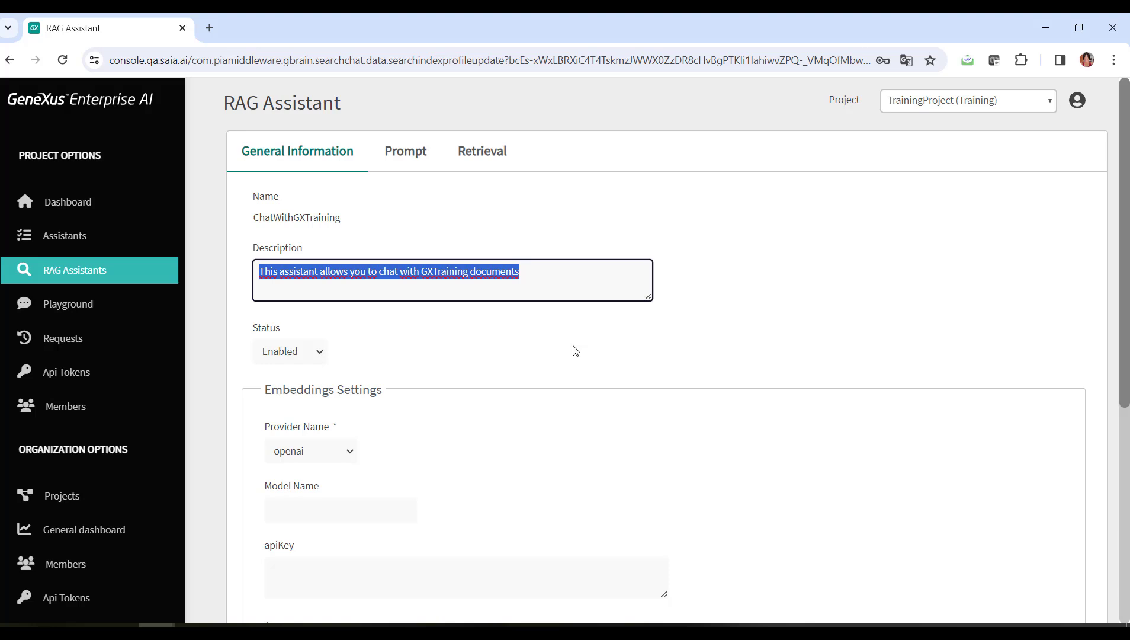
pyautogui.click(405, 151)
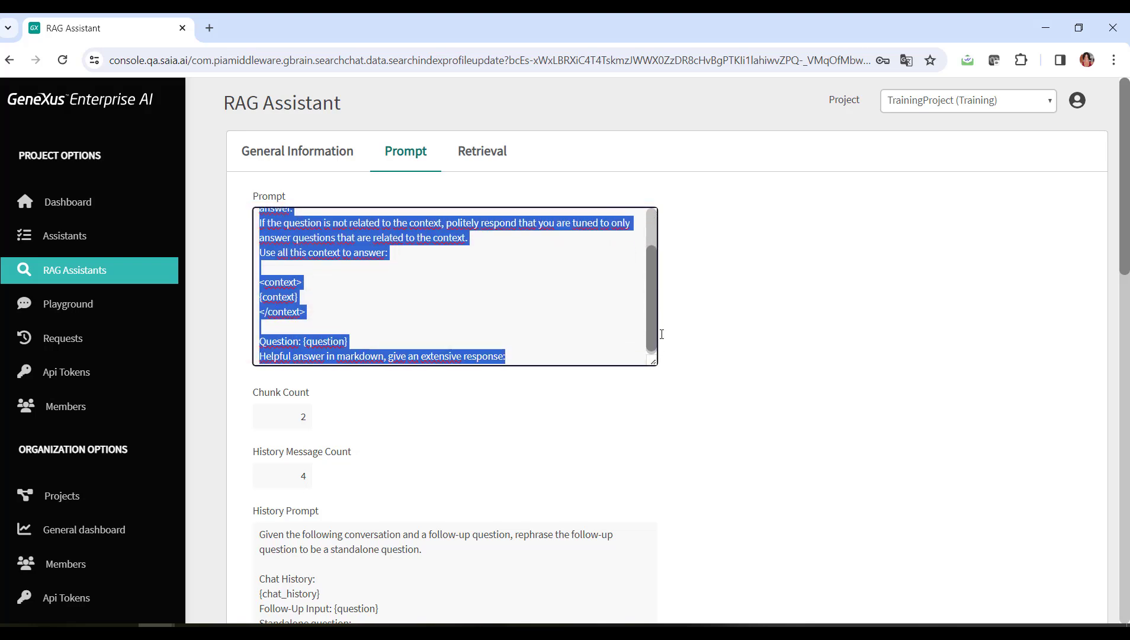
# - Review the prompt template with its context and question placeholders, chunk count 2 and history count 4
pyautogui.click(610, 338)
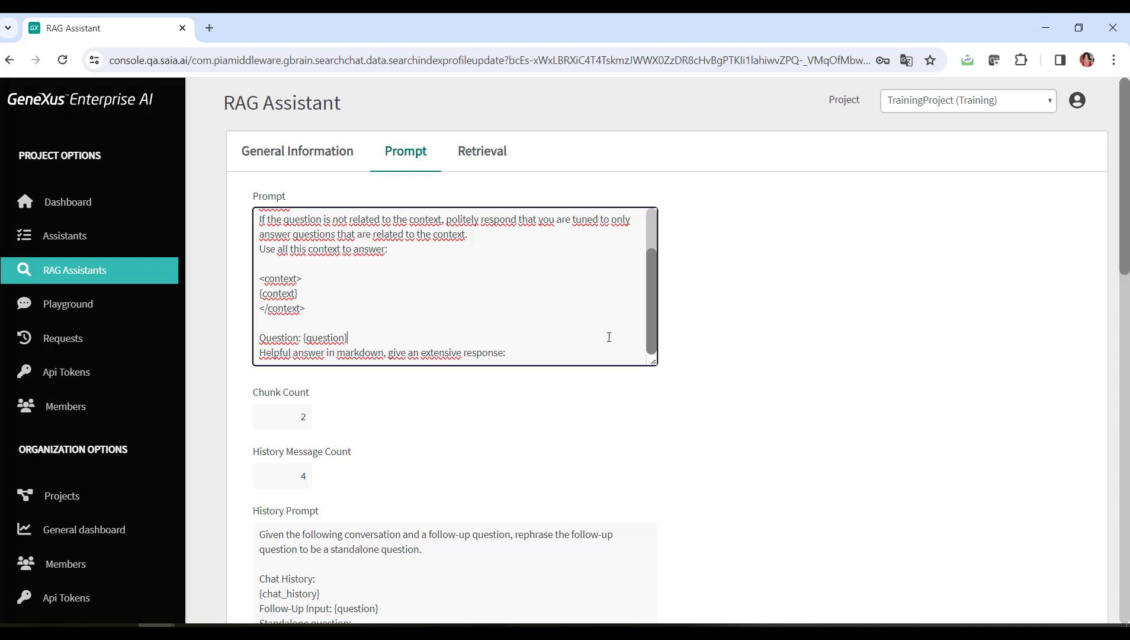
pyautogui.click(282, 416)
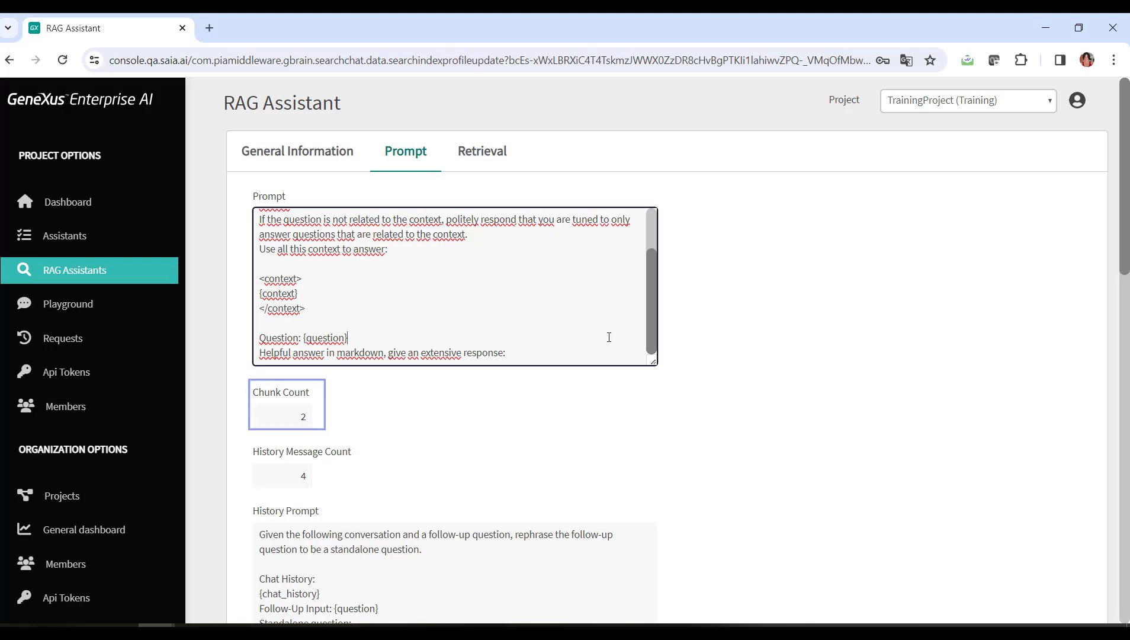
pyautogui.moveTo(657, 418)
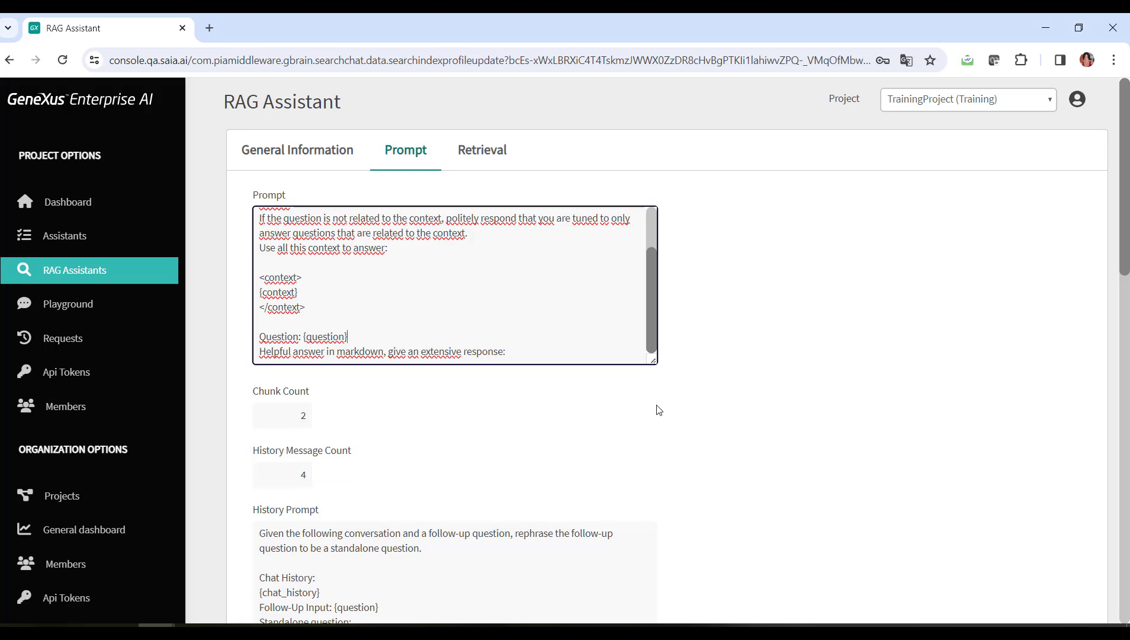
pyautogui.scroll(-3)
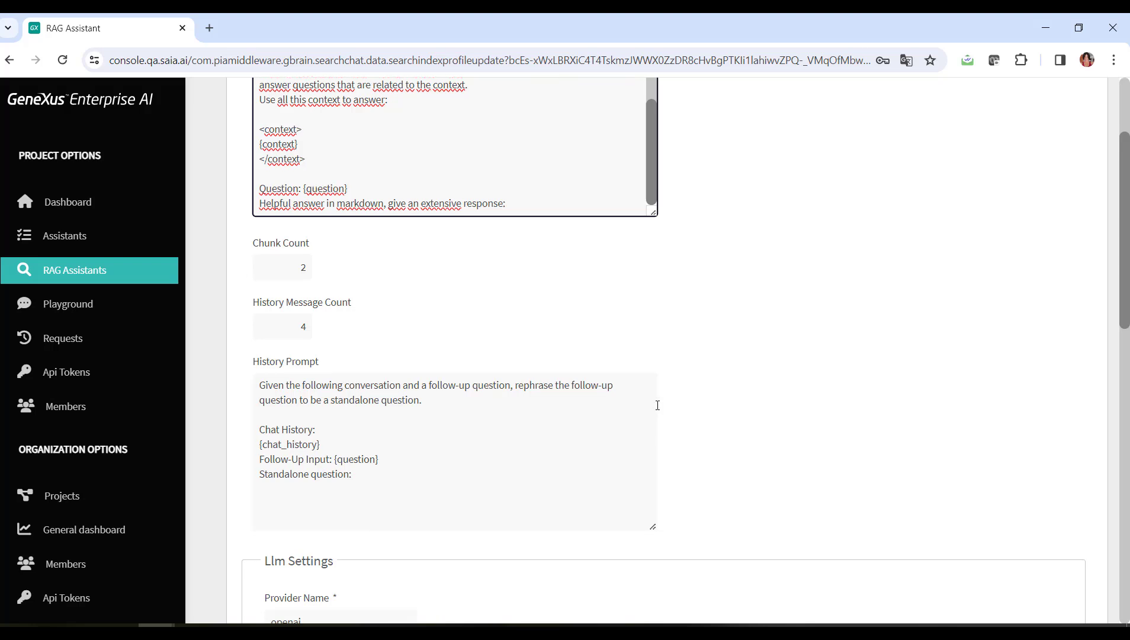
pyautogui.scroll(-3)
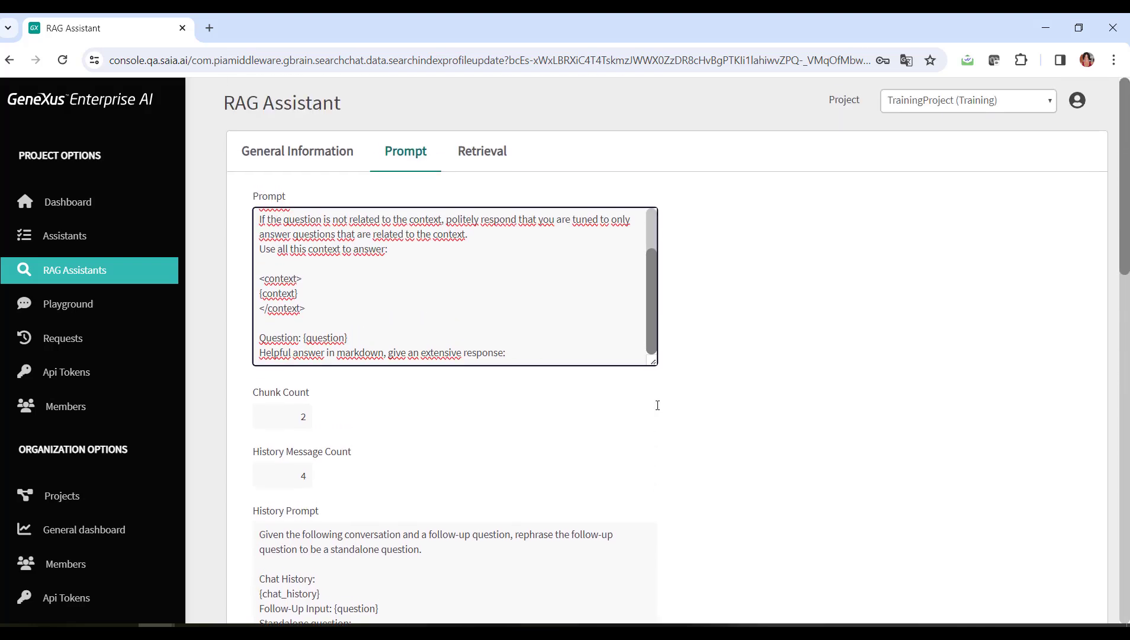
# - Show the Retrieval settings and expand the retriever type list, leaving VectorStore as the current type
pyautogui.click(481, 150)
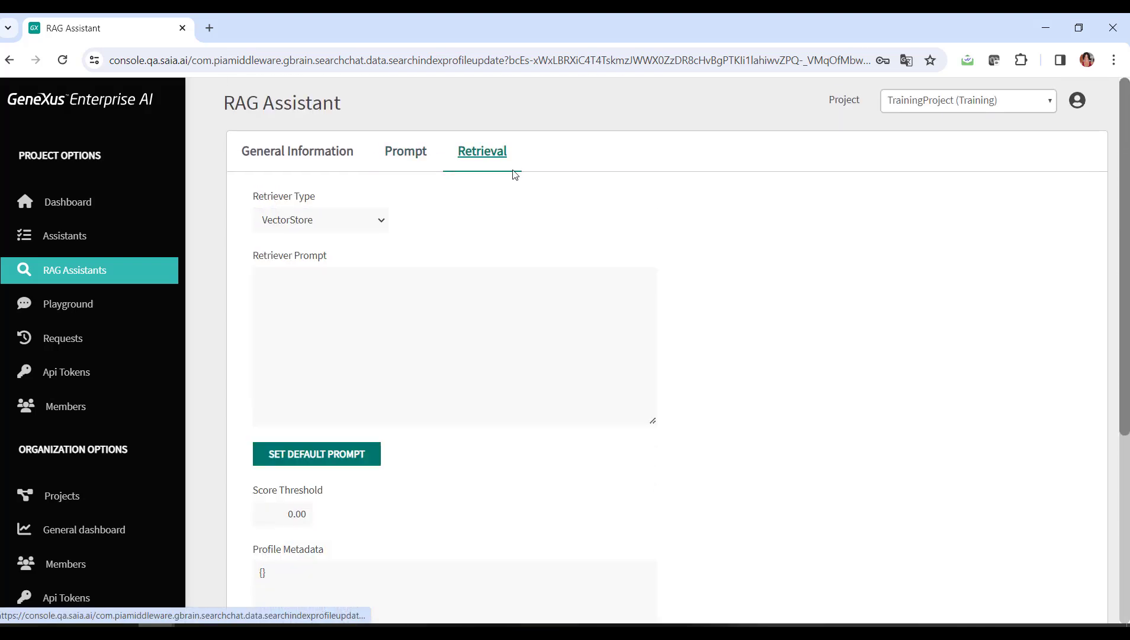
pyautogui.moveTo(788, 399)
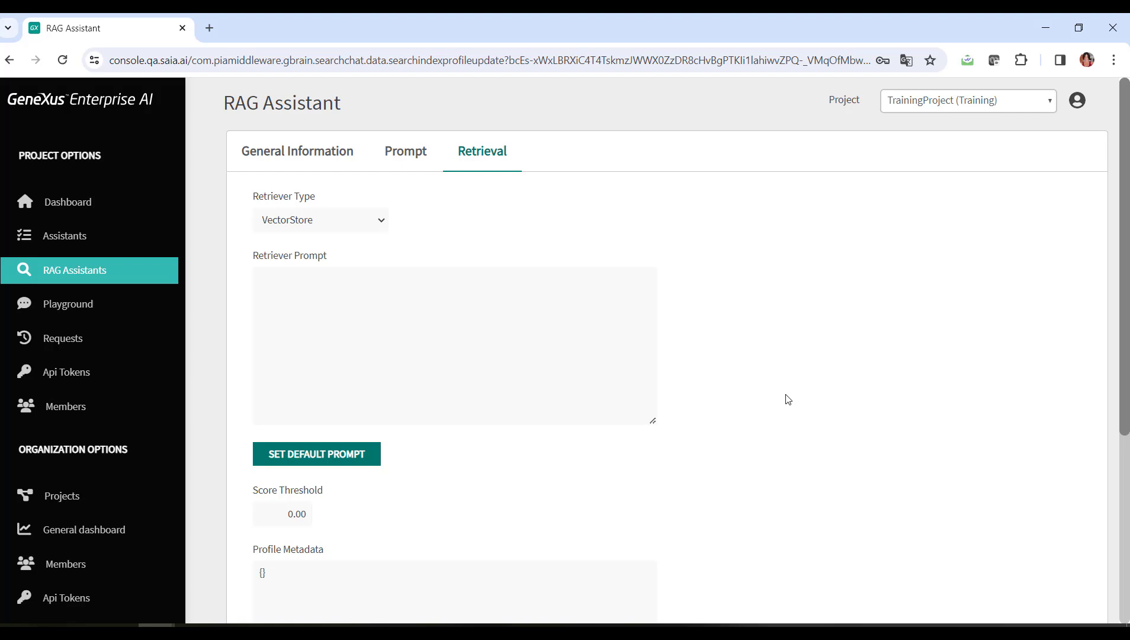
pyautogui.click(320, 219)
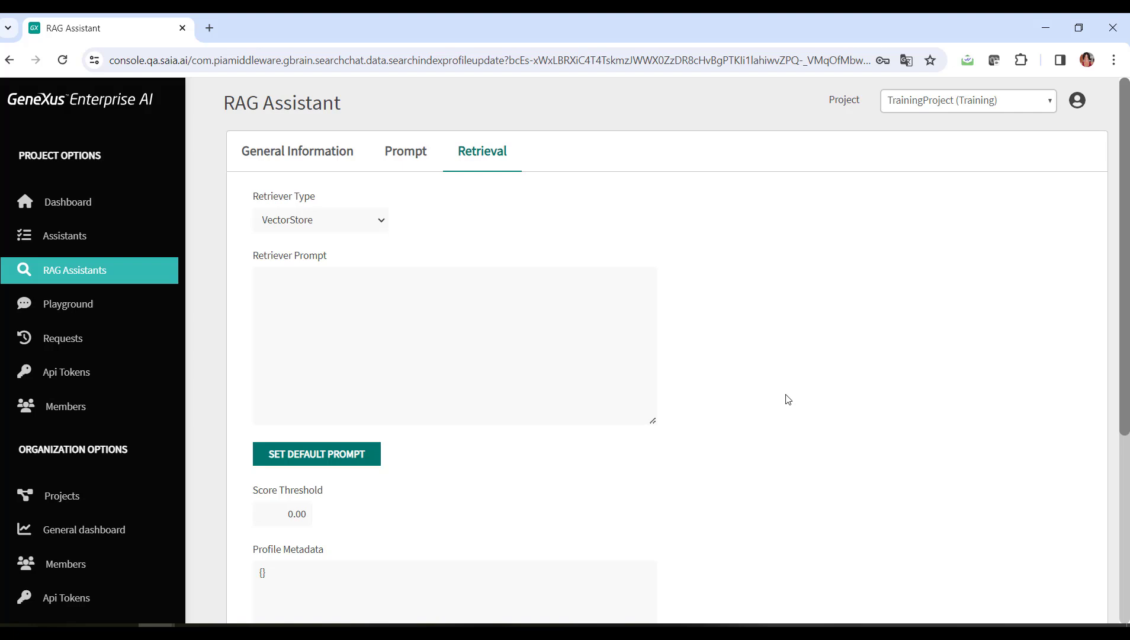
pyautogui.click(320, 219)
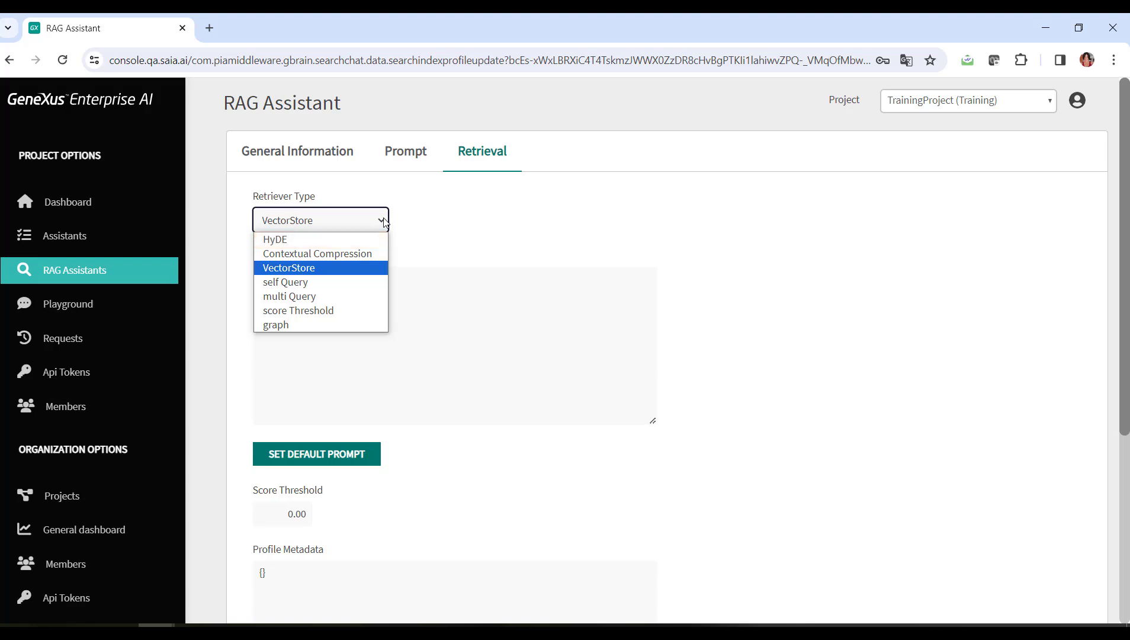
pyautogui.moveTo(318, 253)
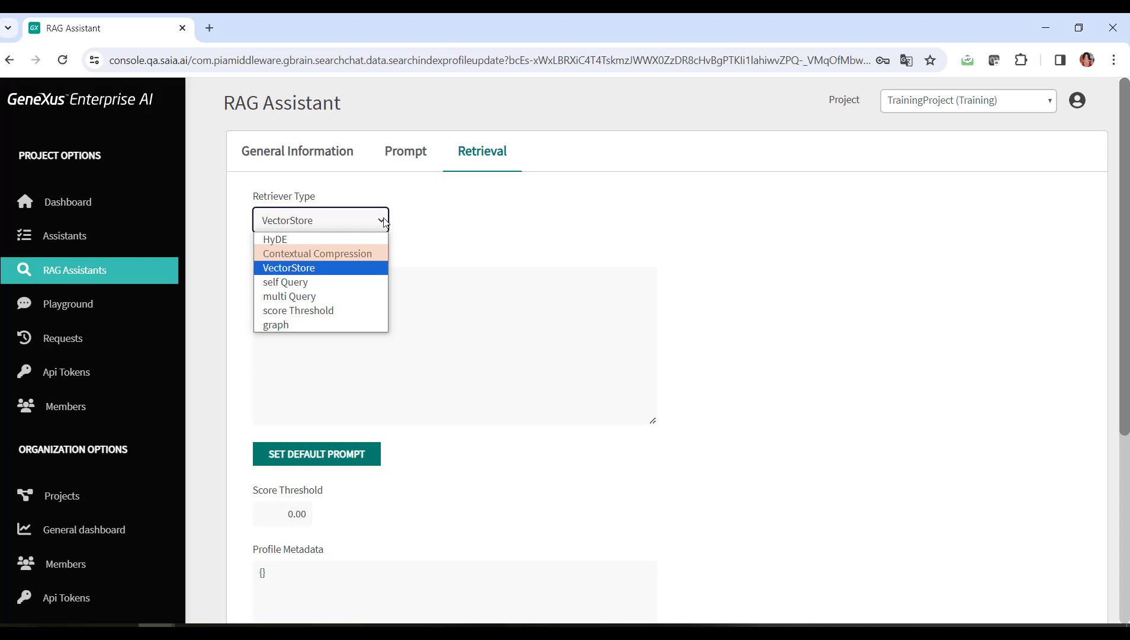
pyautogui.moveTo(318, 253)
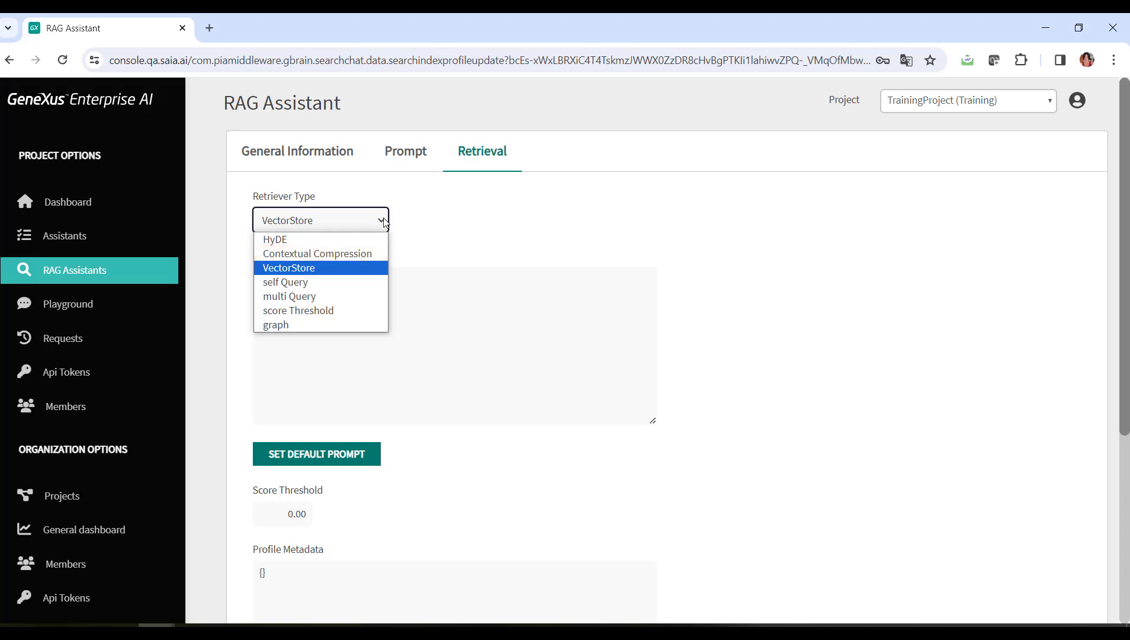
pyautogui.moveTo(284, 282)
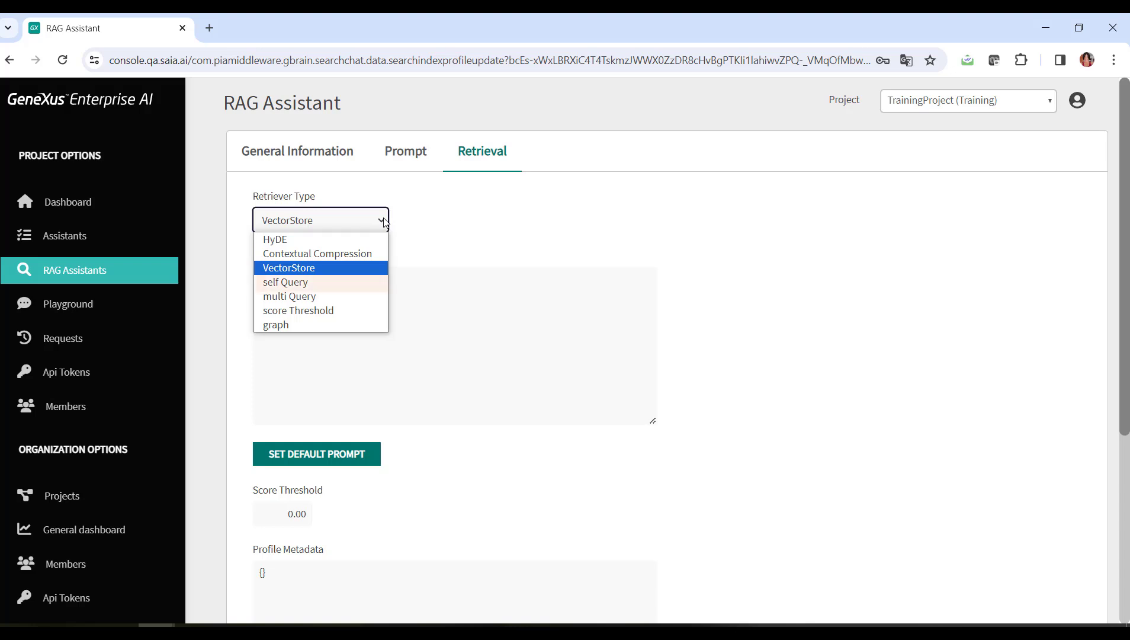
pyautogui.moveTo(285, 282)
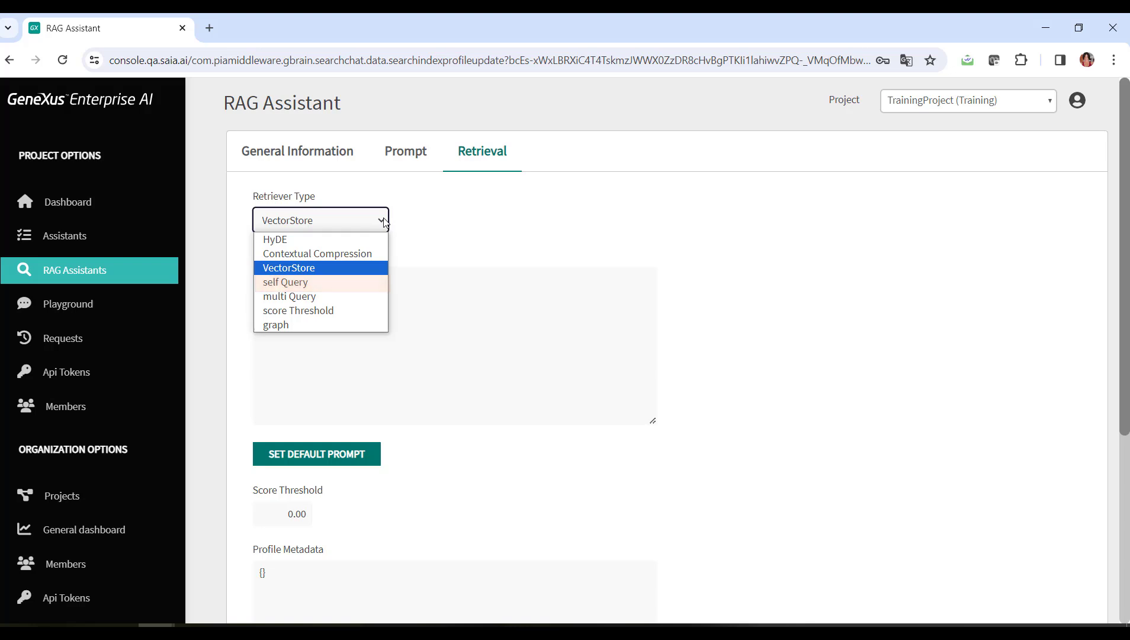
pyautogui.moveTo(289, 296)
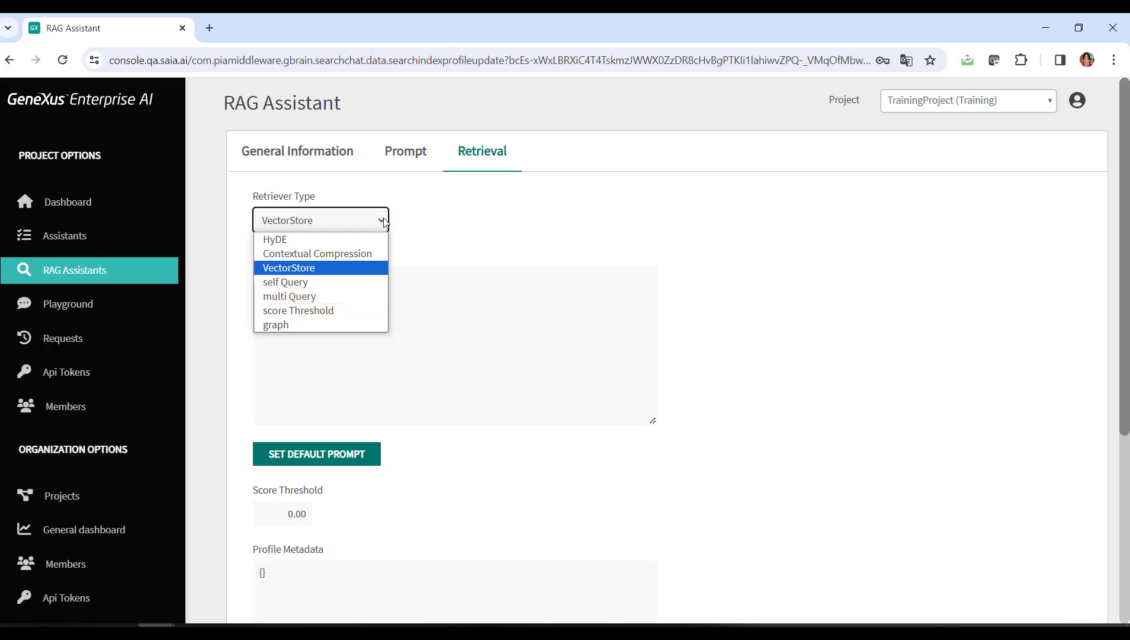
pyautogui.moveTo(298, 310)
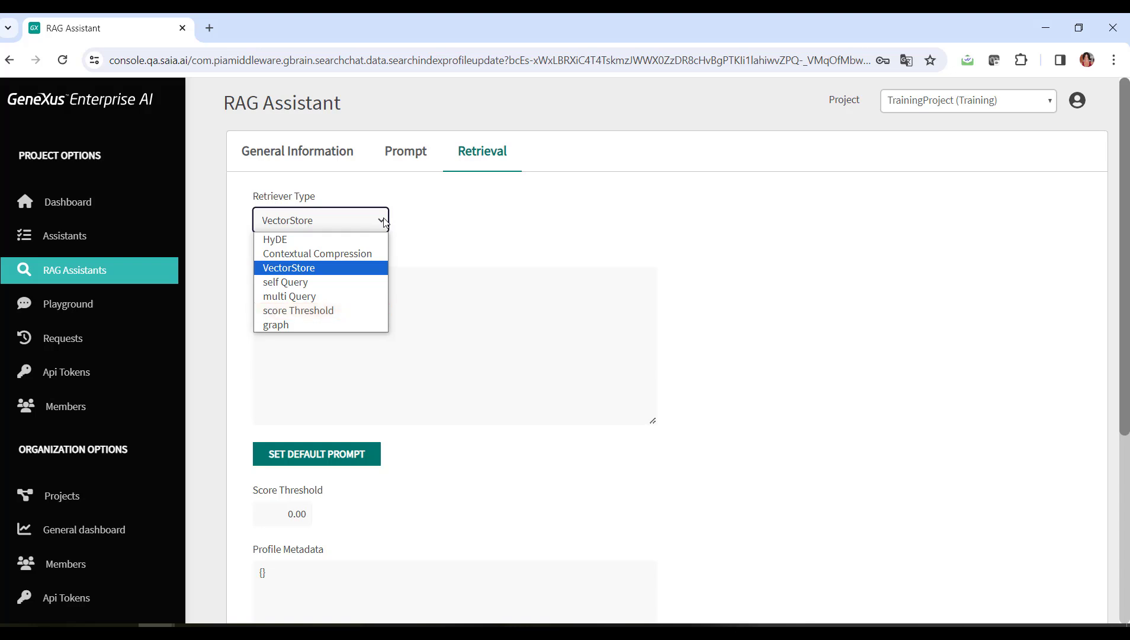
pyautogui.moveTo(298, 325)
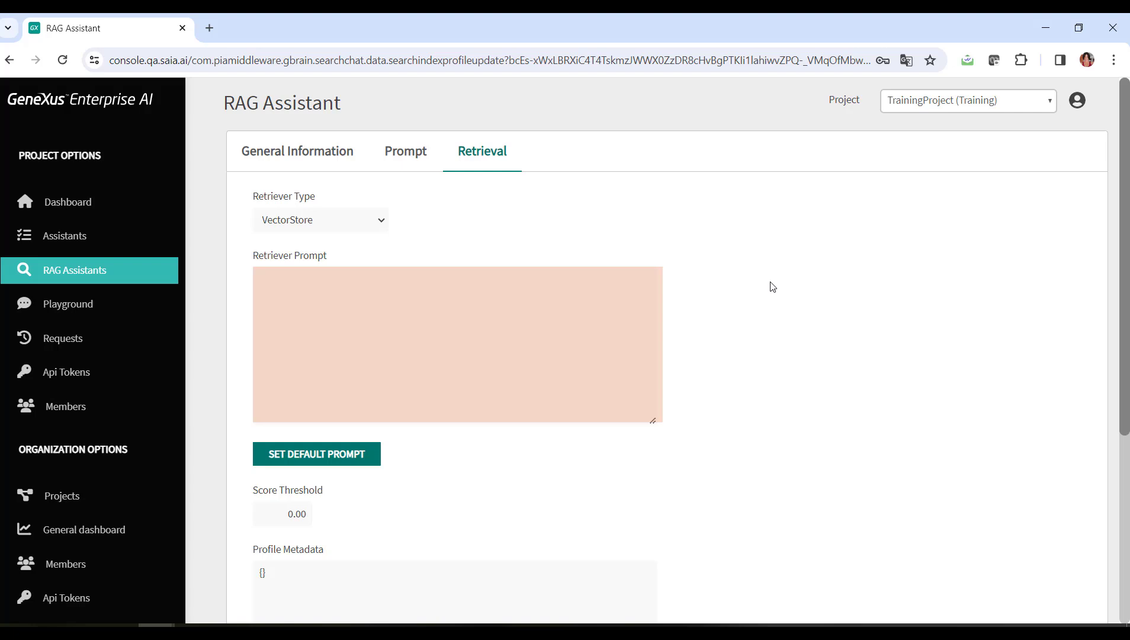
pyautogui.moveTo(842, 477)
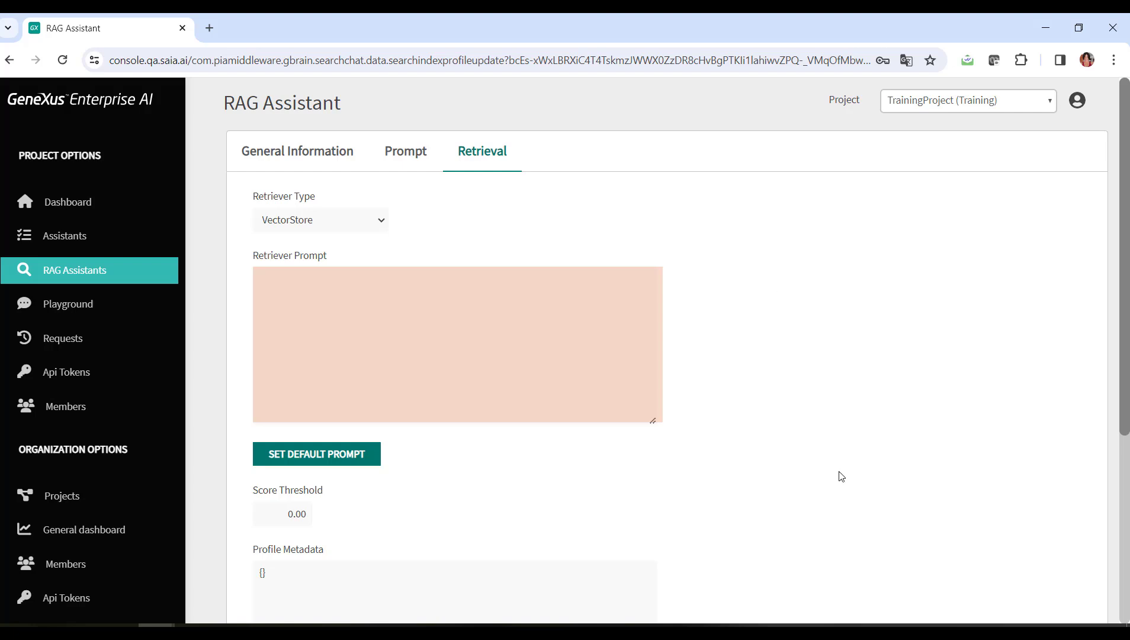
pyautogui.click(456, 345)
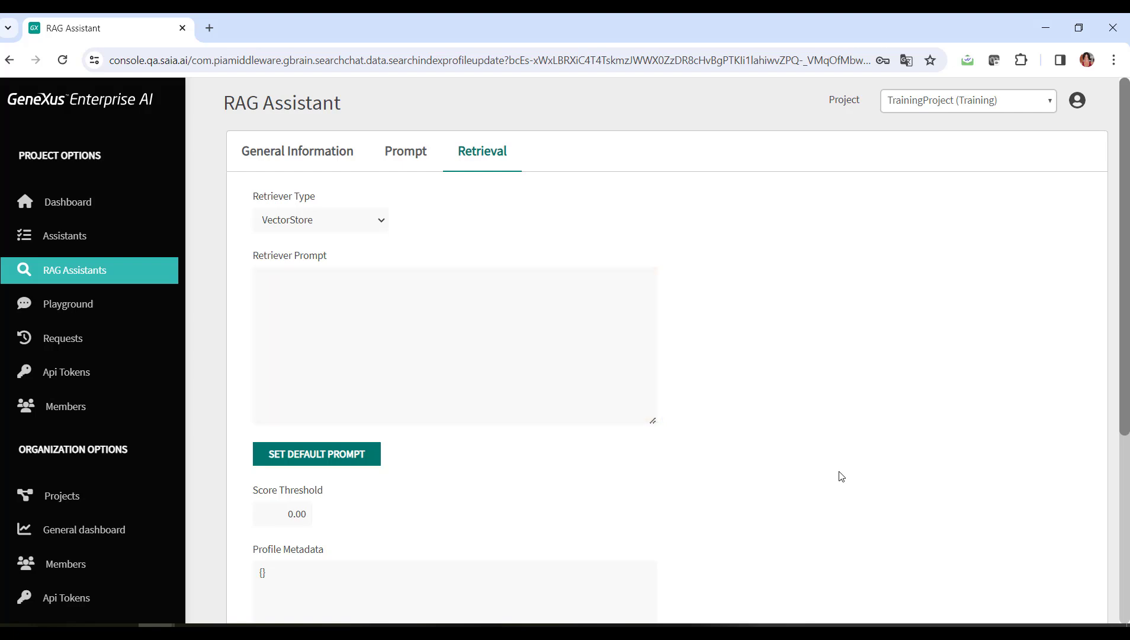
pyautogui.click(305, 514)
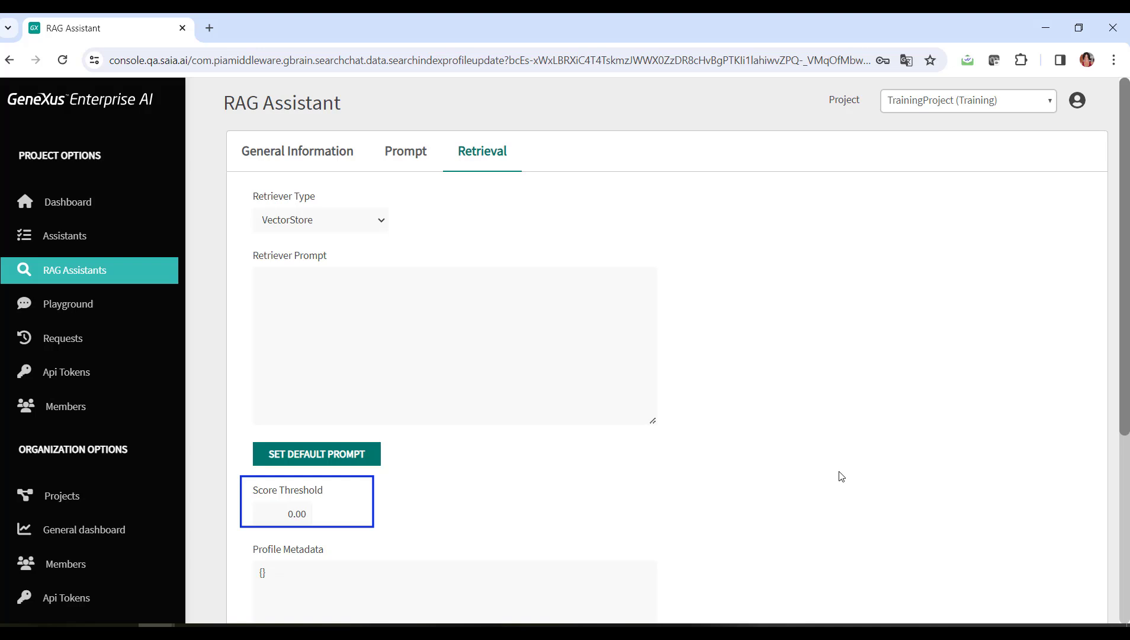
pyautogui.scroll(-3)
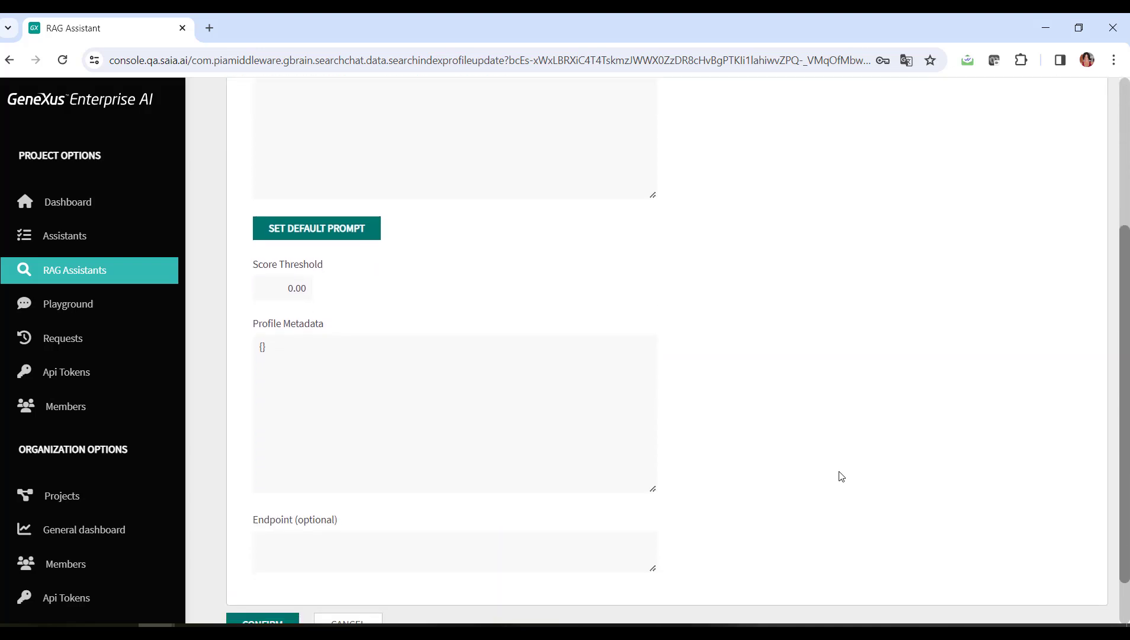